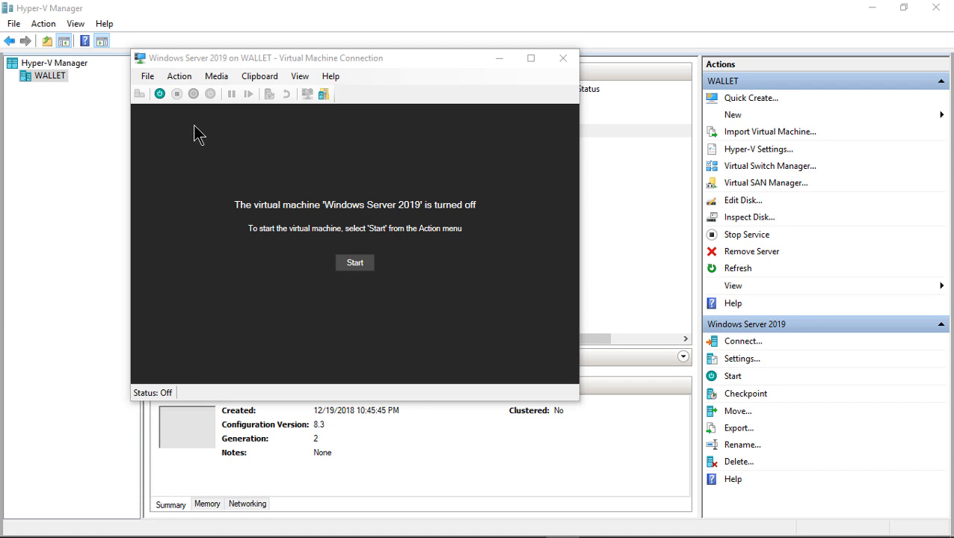
pyautogui.moveTo(216, 76)
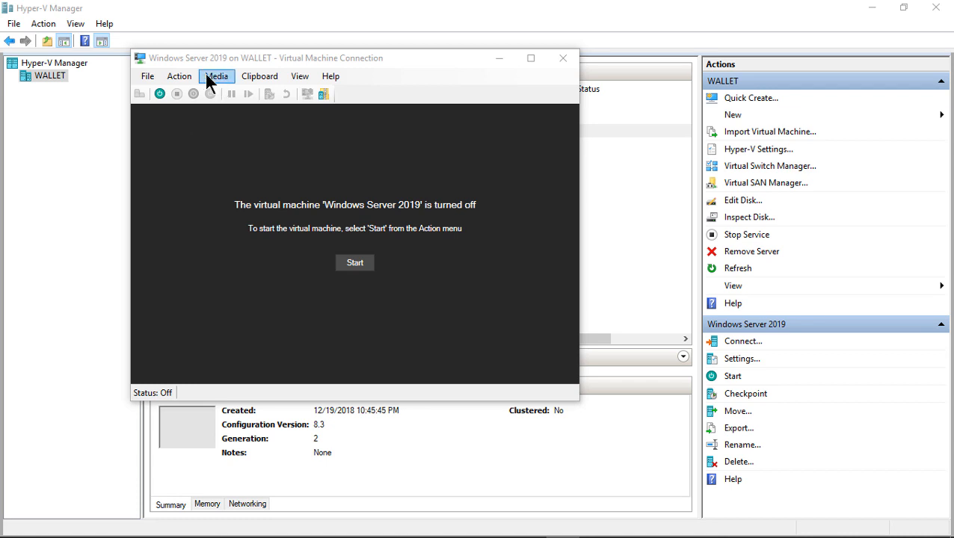
# Review the VM's boot order and DVD disc image settings, then close without changes.
pyautogui.click(148, 76)
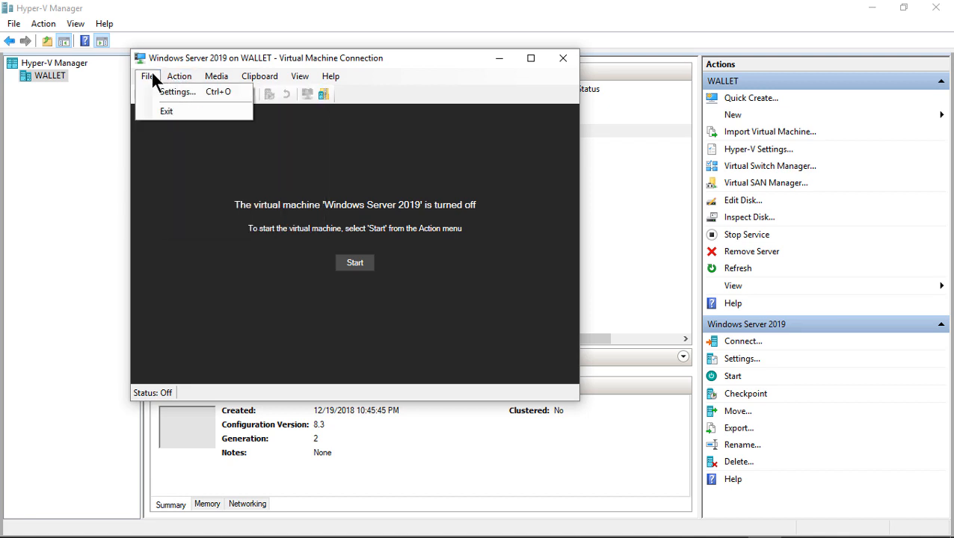
pyautogui.click(177, 91)
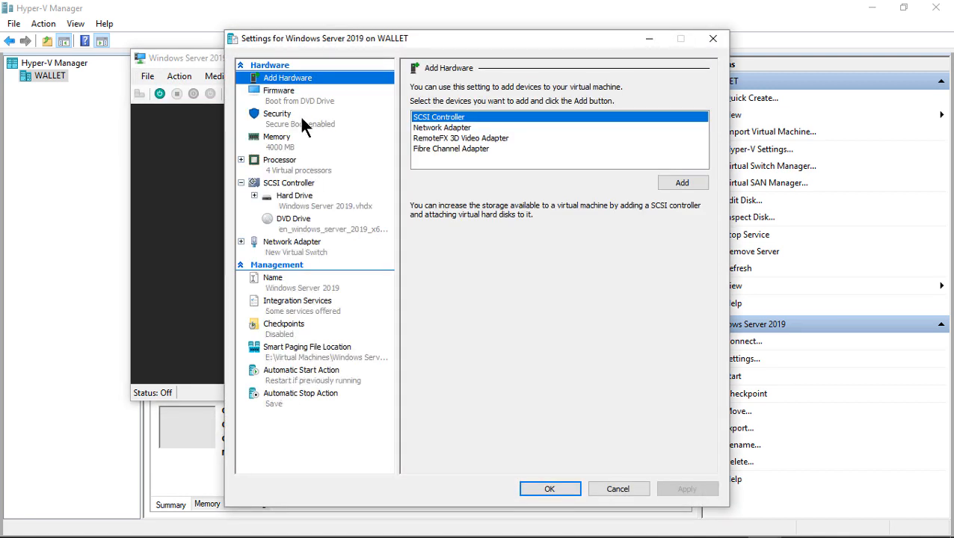
pyautogui.click(279, 90)
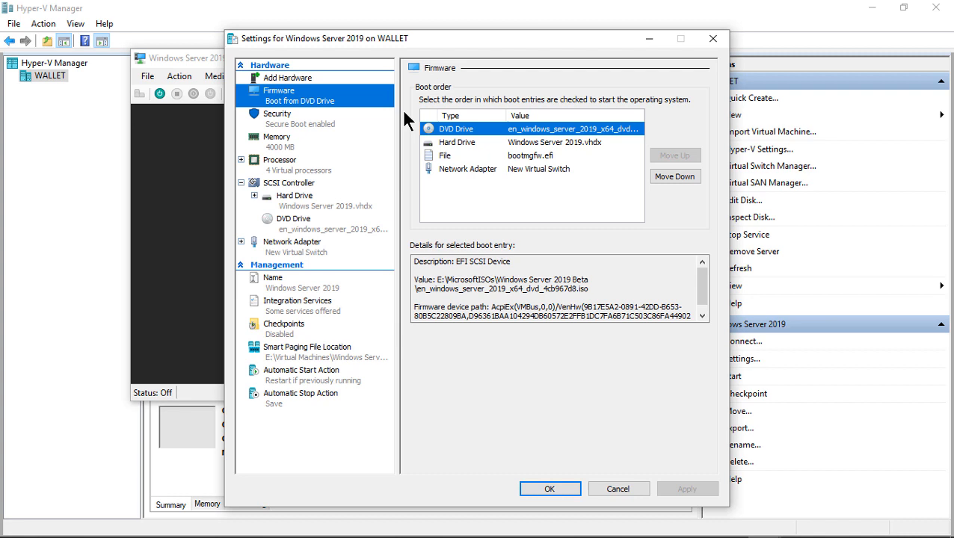
pyautogui.moveTo(460, 139)
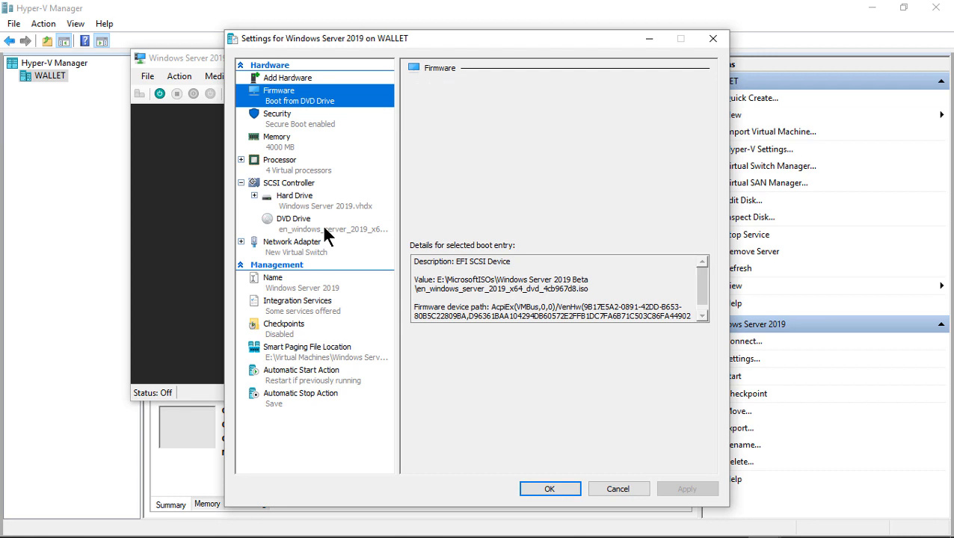
pyautogui.click(294, 223)
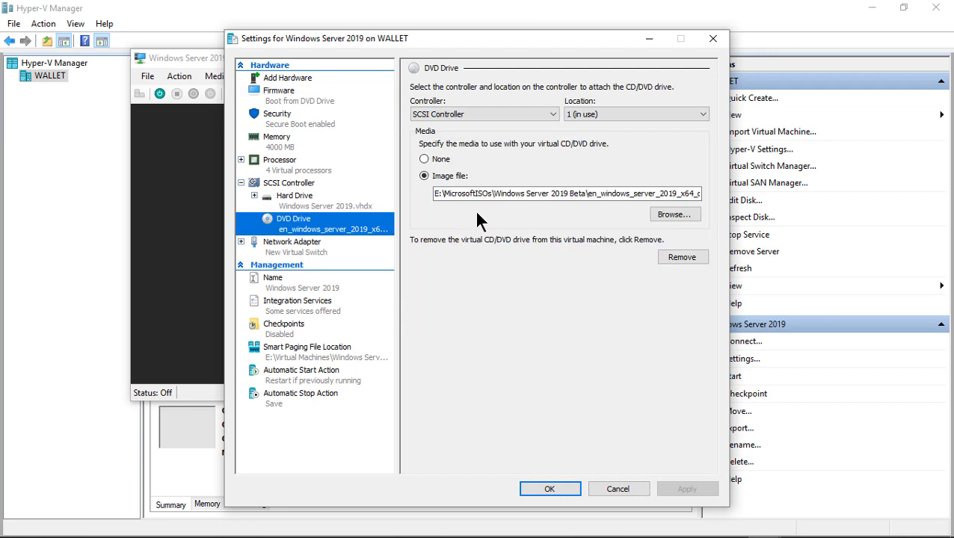
pyautogui.click(561, 193)
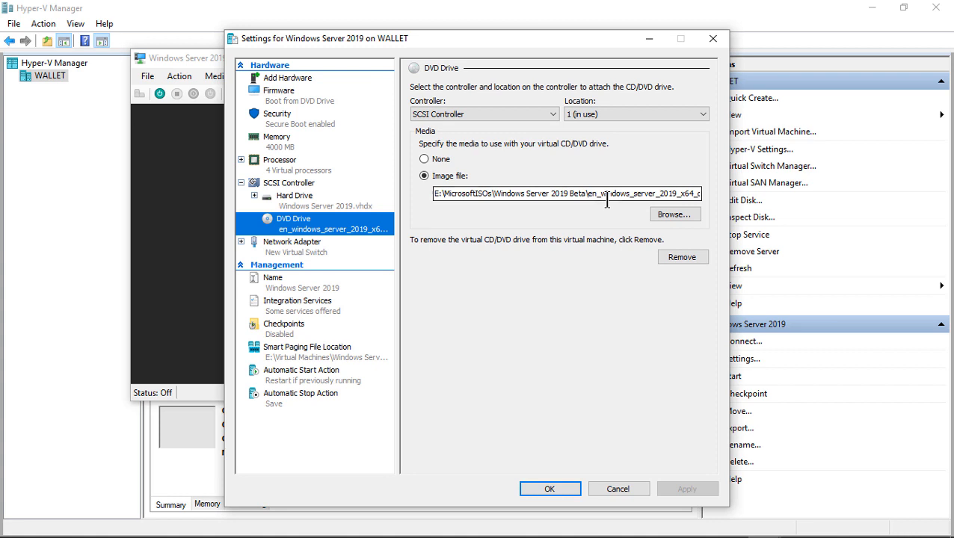
pyautogui.click(618, 488)
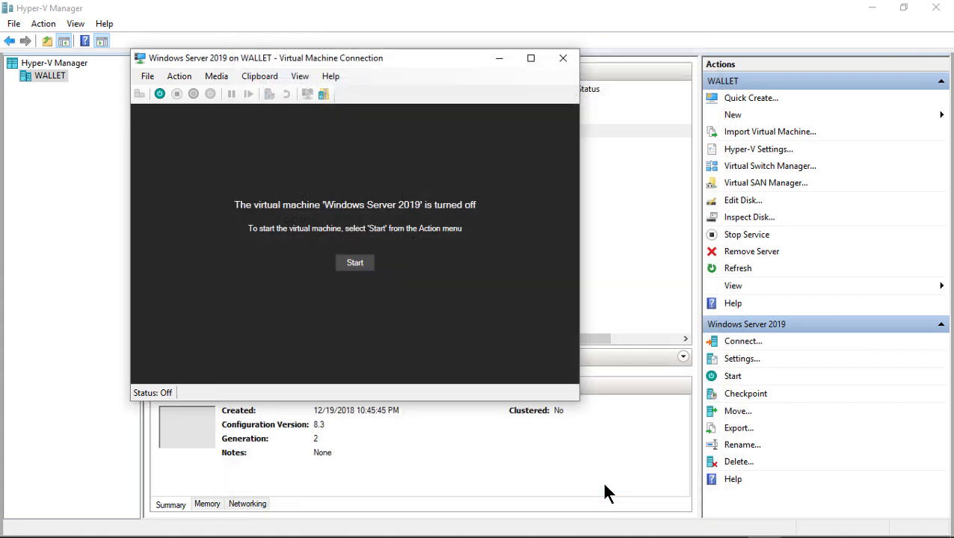
# Start the VM from the disc, pass language preferences, and open the recovery Command Prompt.
pyautogui.click(354, 263)
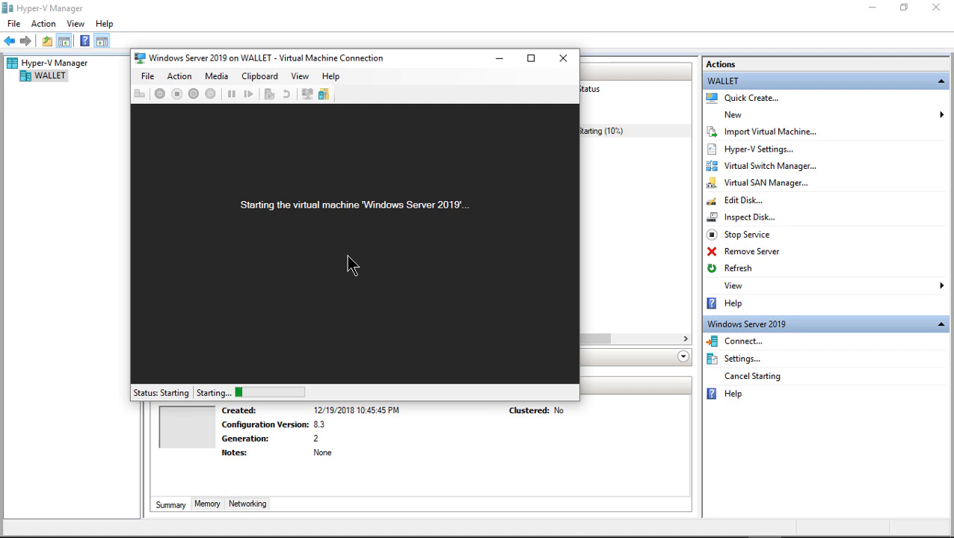
pyautogui.moveTo(360, 229)
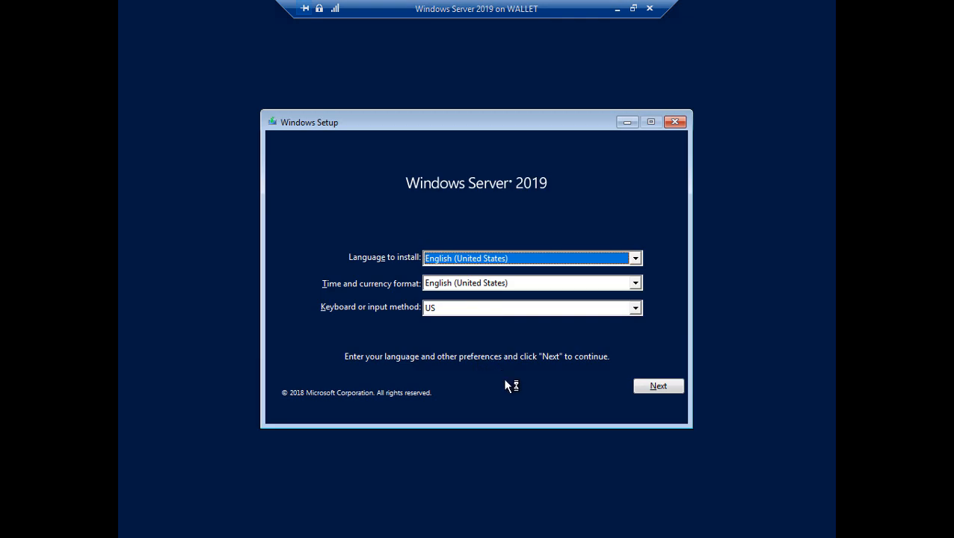
pyautogui.click(657, 386)
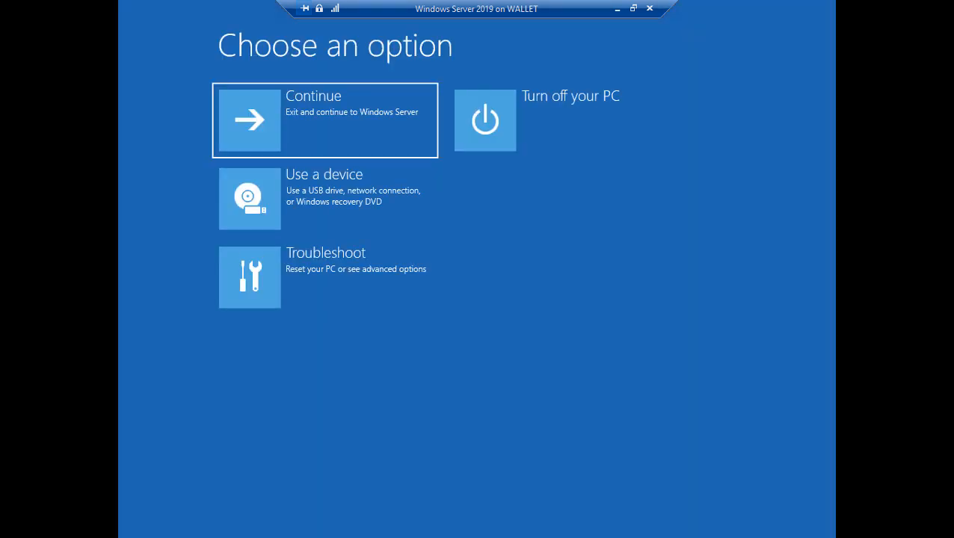
pyautogui.moveTo(251, 280)
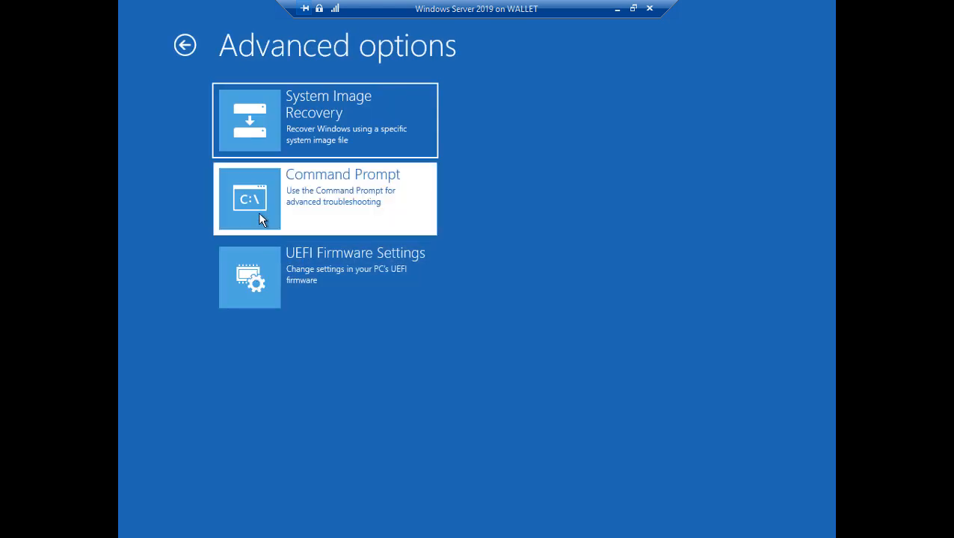
pyautogui.click(324, 199)
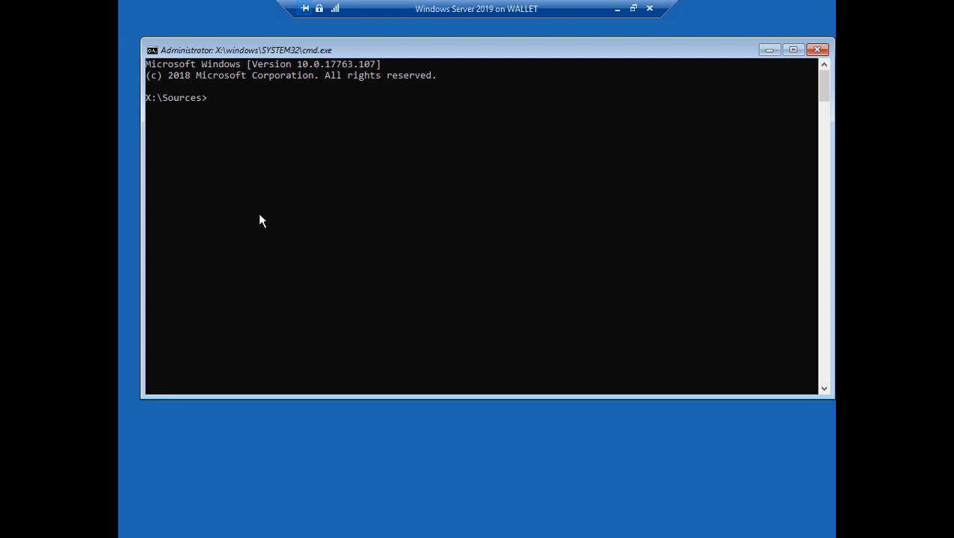
# Run bcdedit to list boot entries, switch to drive C:, and launch regedit.
pyautogui.write('bcdedi')
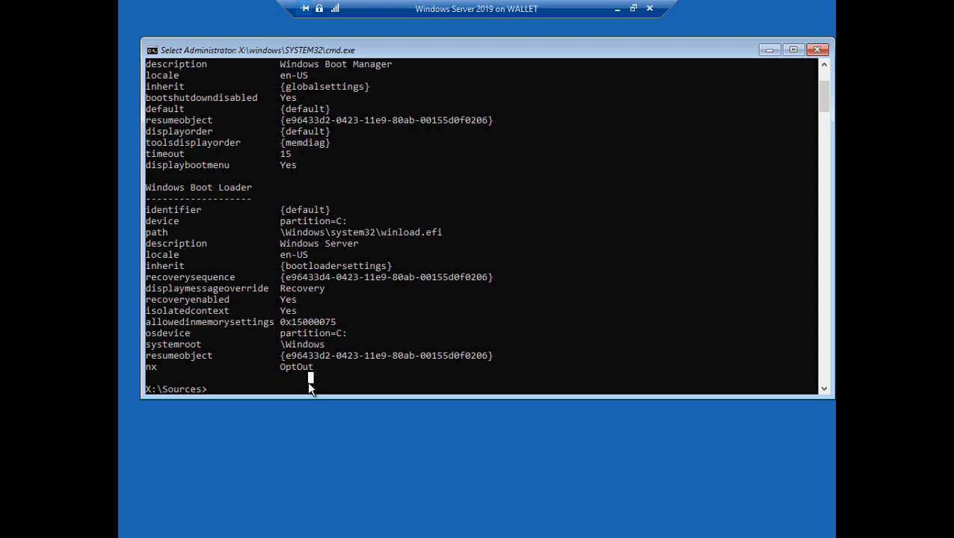
pyautogui.write('c:')
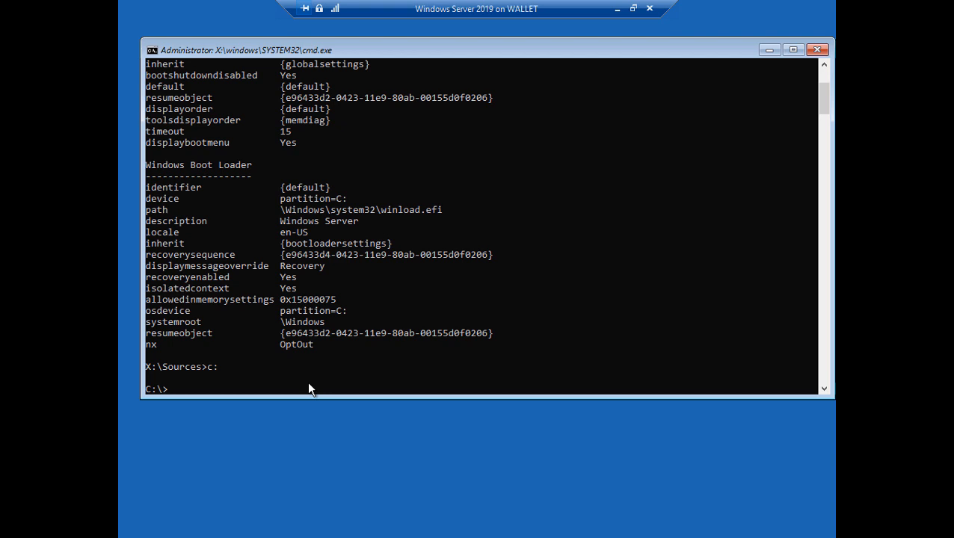
pyautogui.write('rege')
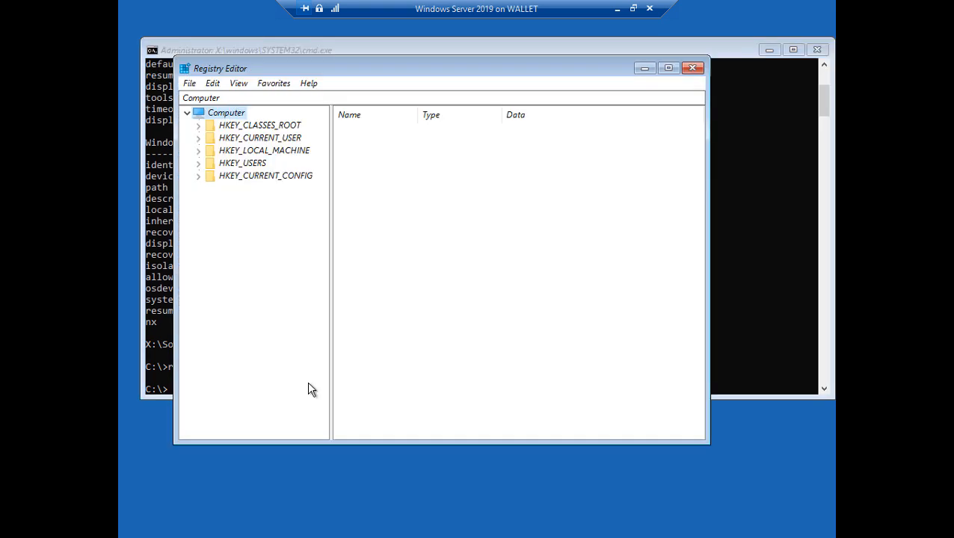
# Load the offline System32 config SOFTWARE hive under HKEY_USERS as 'Repair'.
pyautogui.click(668, 68)
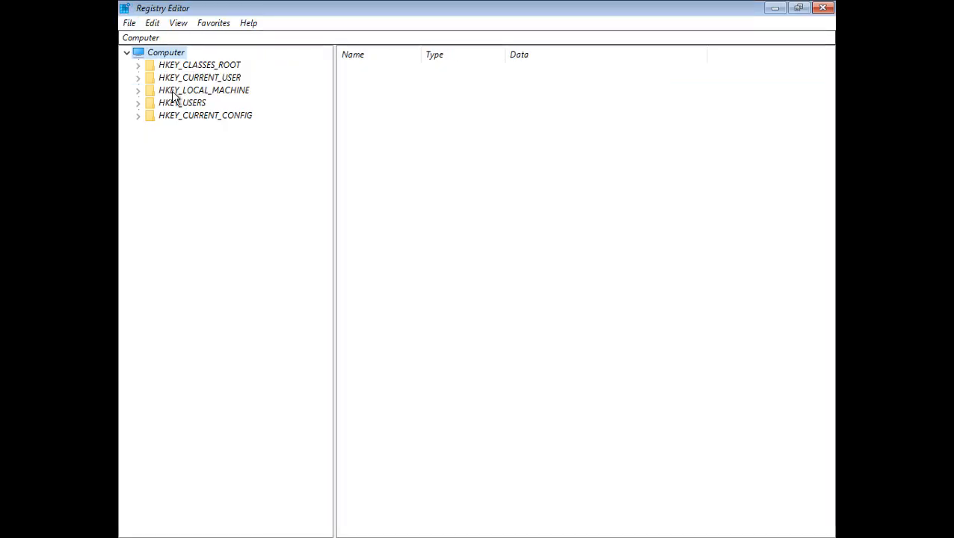
pyautogui.click(182, 102)
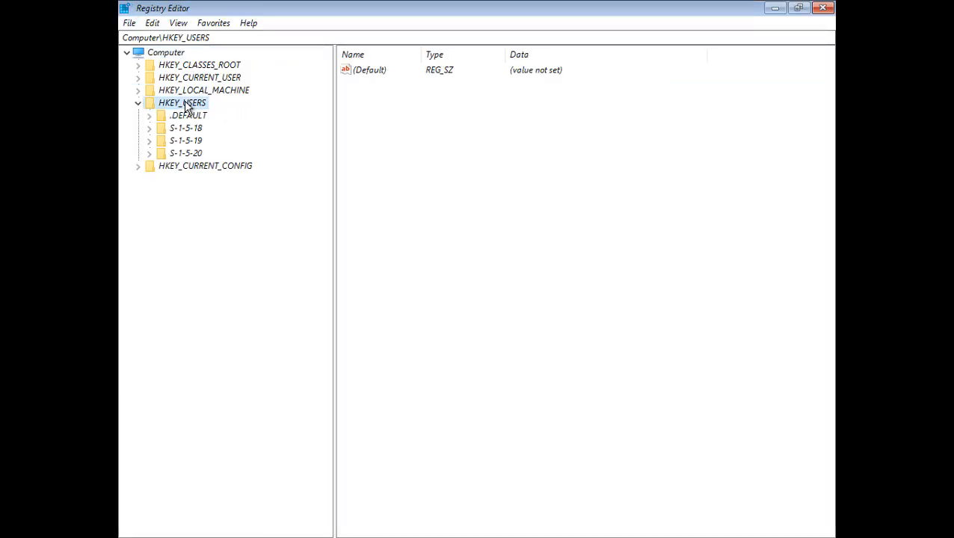
pyautogui.click(128, 22)
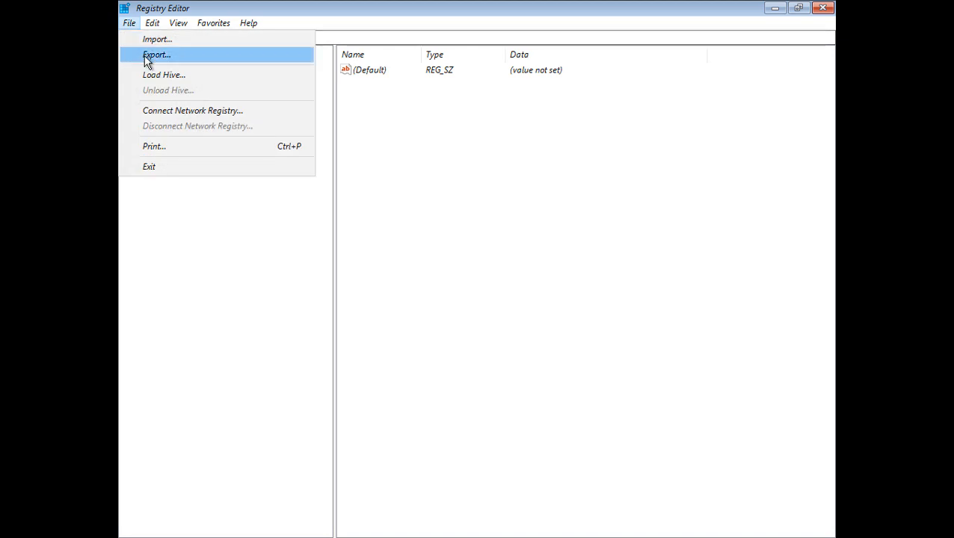
pyautogui.click(164, 74)
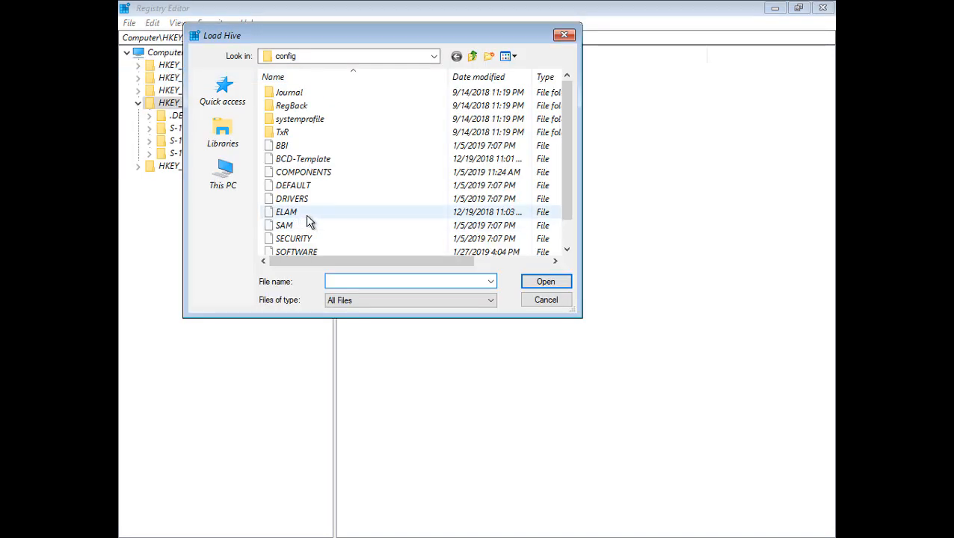
pyautogui.click(434, 56)
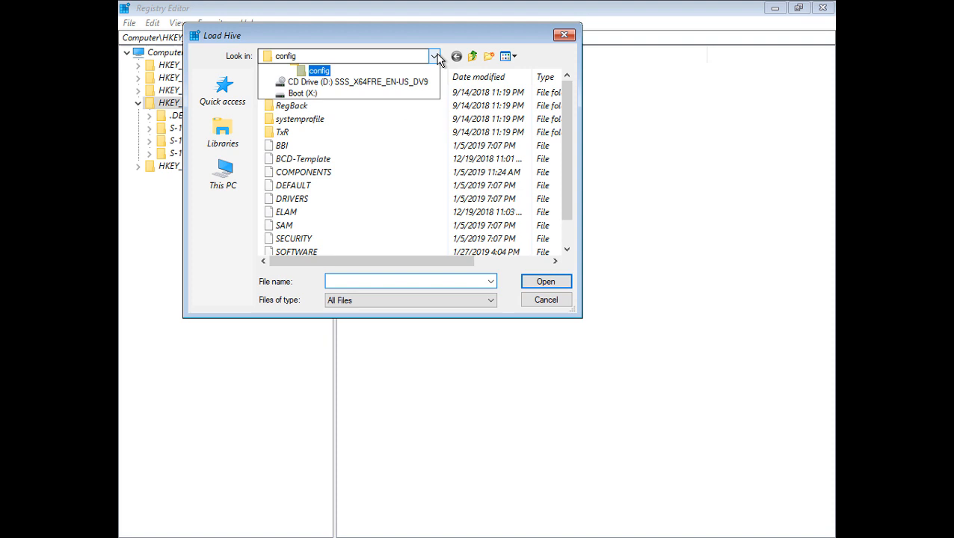
pyautogui.click(435, 56)
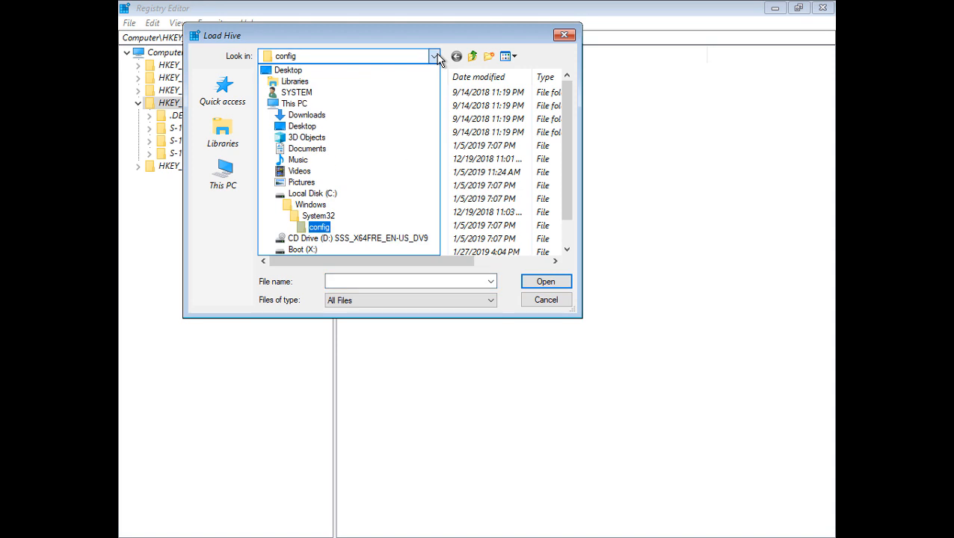
pyautogui.click(311, 204)
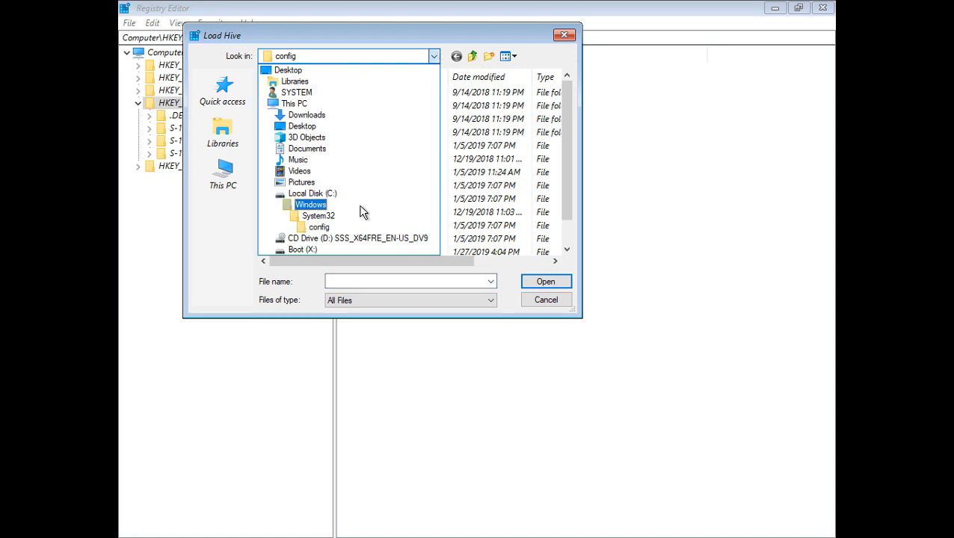
pyautogui.click(319, 227)
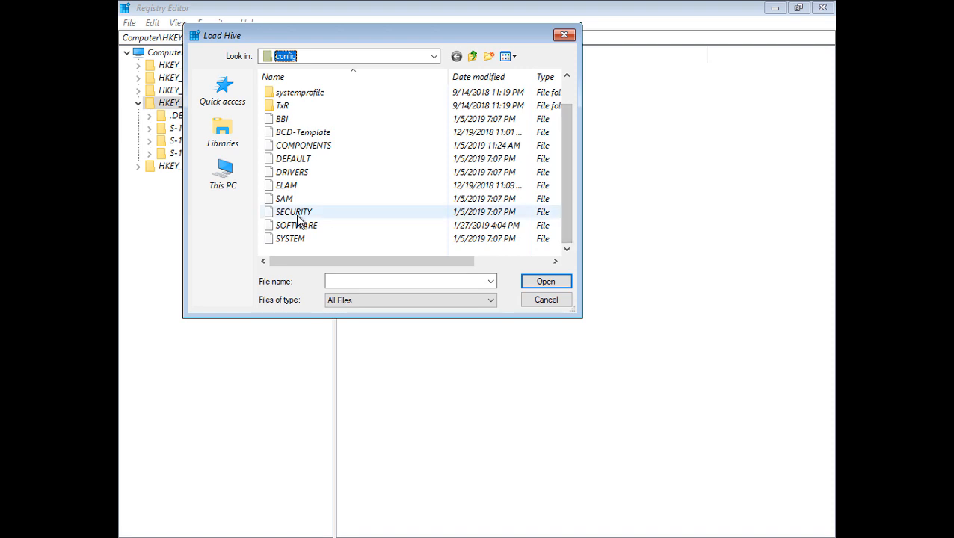
pyautogui.click(296, 226)
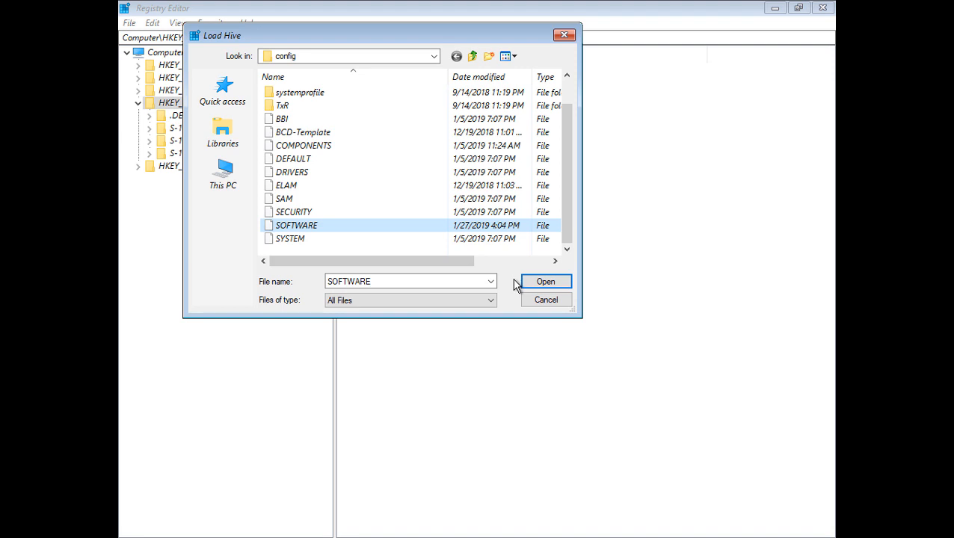
pyautogui.click(545, 281)
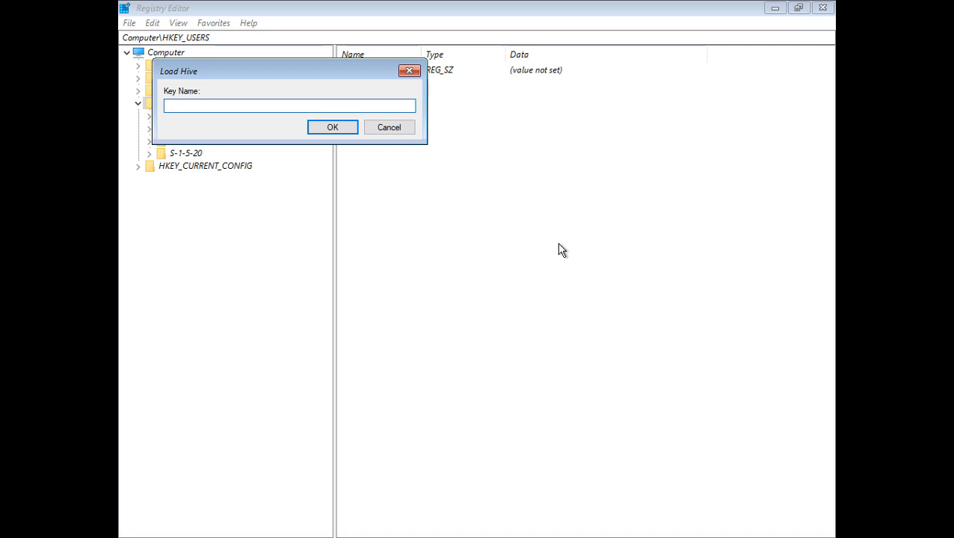
pyautogui.write('Repair')
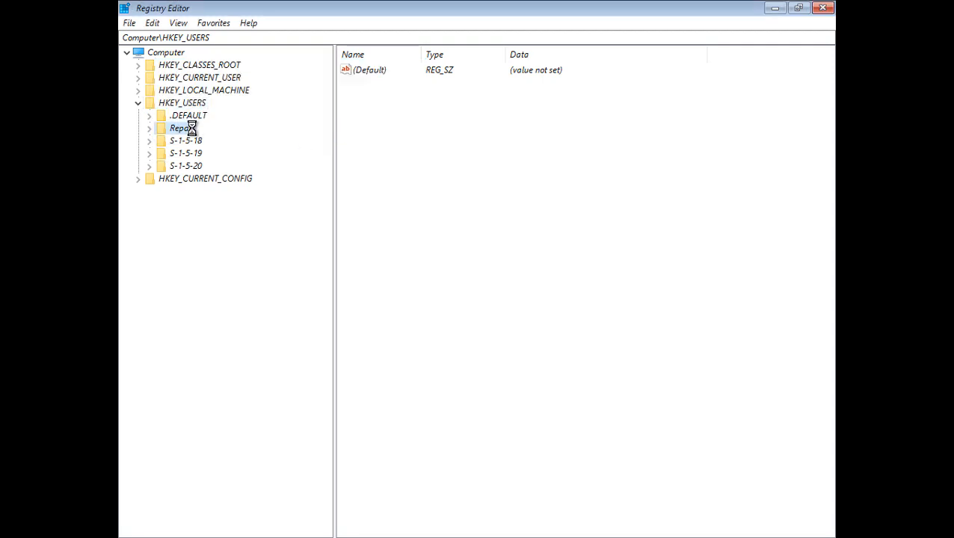
# Expand the Repair hive and scroll the tree toward Windows NT > CurrentVersion.
pyautogui.click(149, 128)
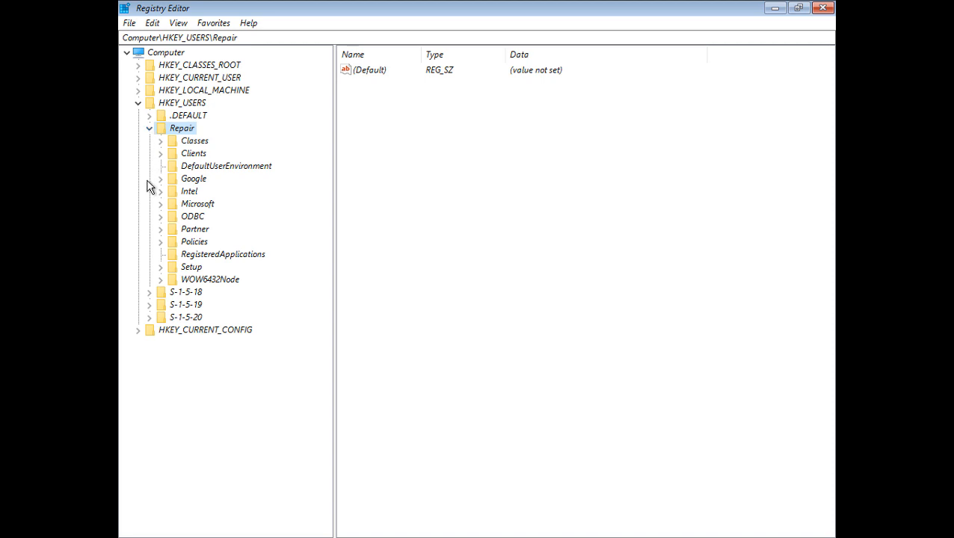
pyautogui.moveTo(163, 212)
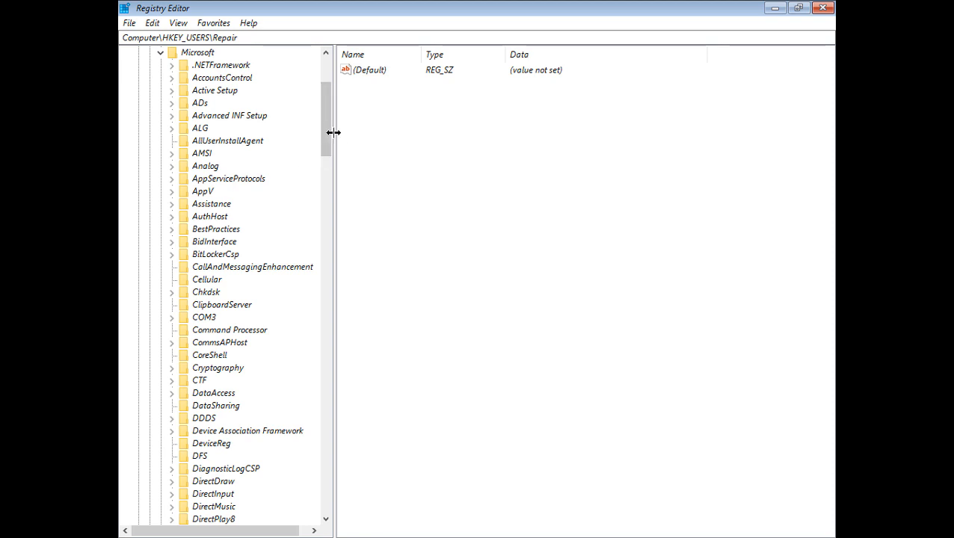
pyautogui.click(228, 229)
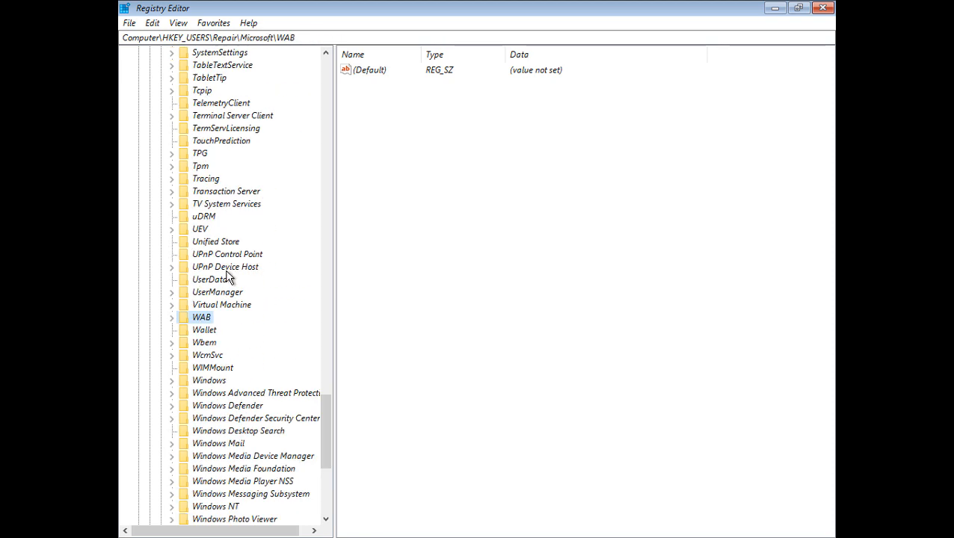
pyautogui.scroll(-3)
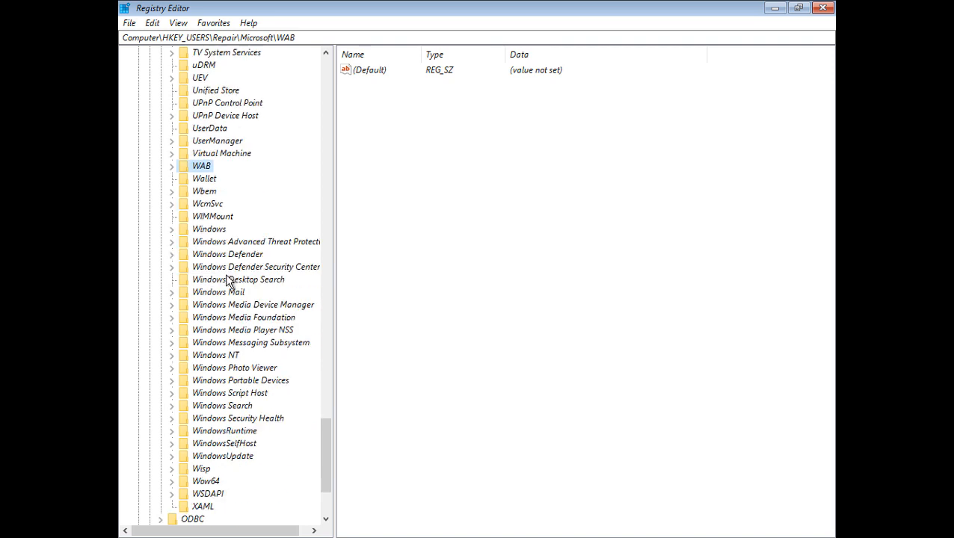
pyautogui.scroll(-3)
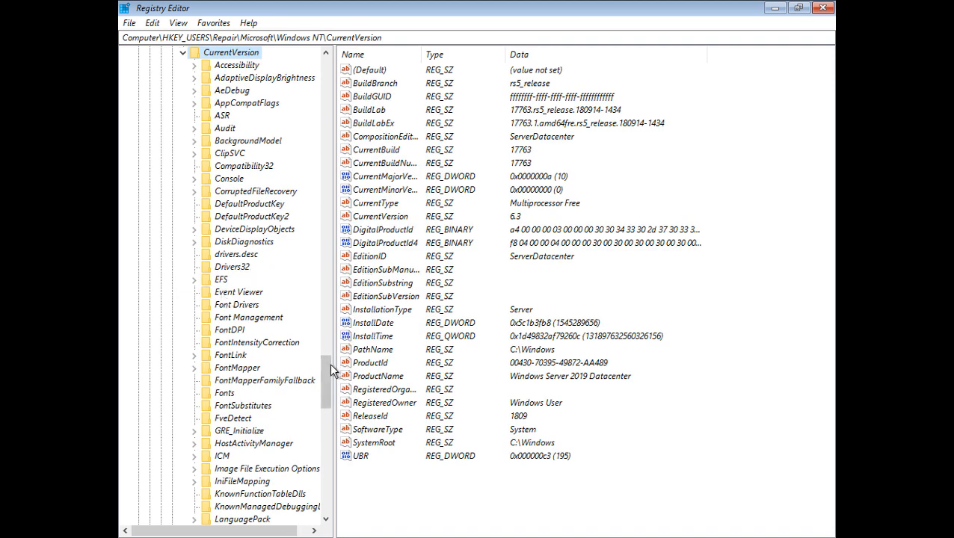
pyautogui.scroll(-3)
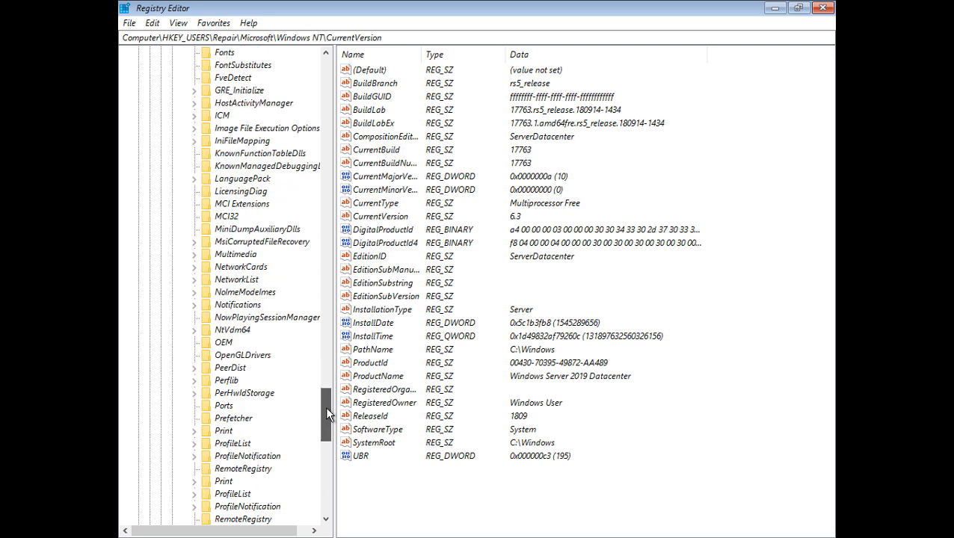
pyautogui.scroll(-3)
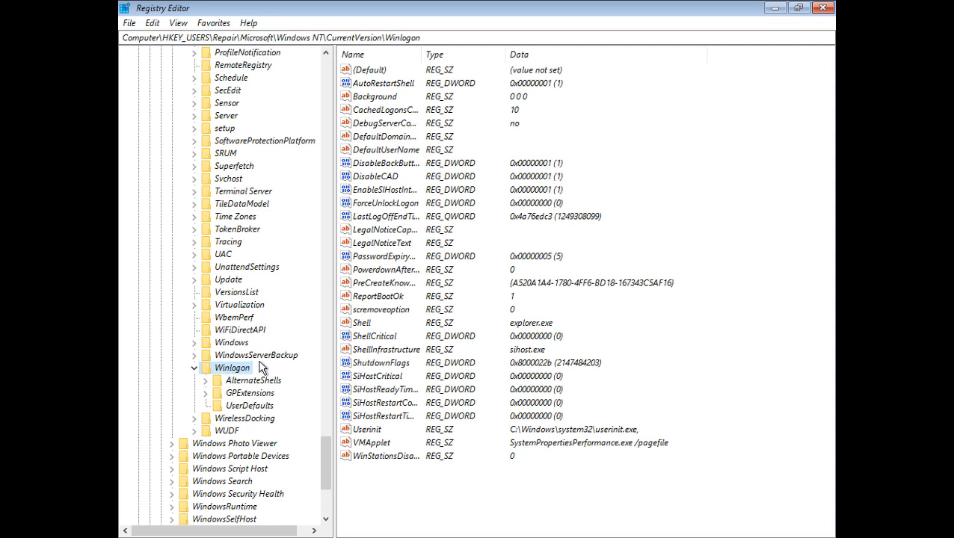
pyautogui.moveTo(267, 376)
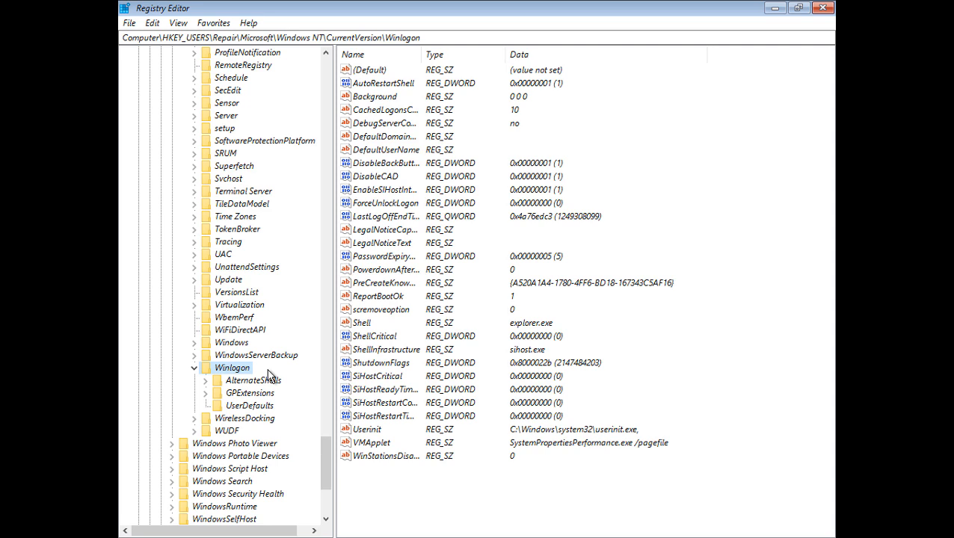
pyautogui.moveTo(313, 423)
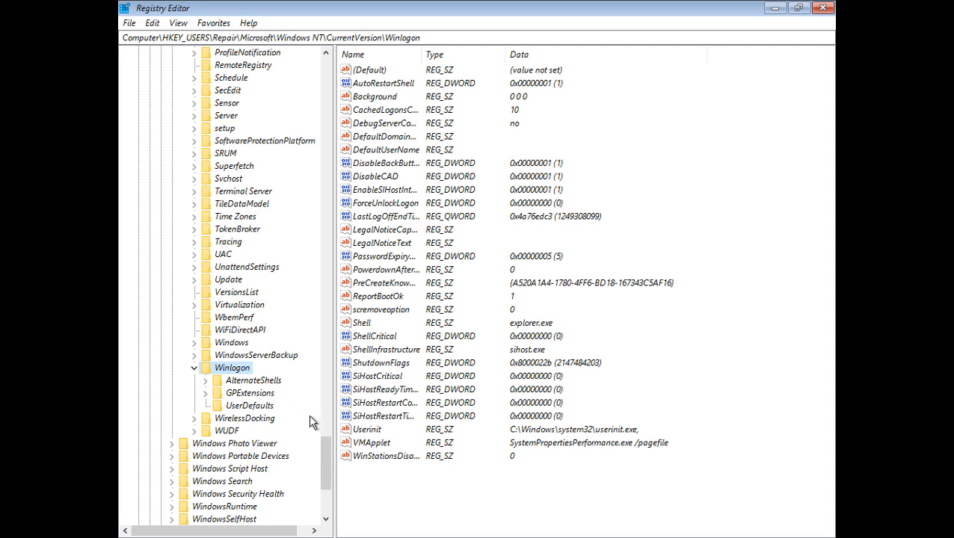
# Select the Userinit value in the Repair hive's Winlogon key.
pyautogui.click(367, 429)
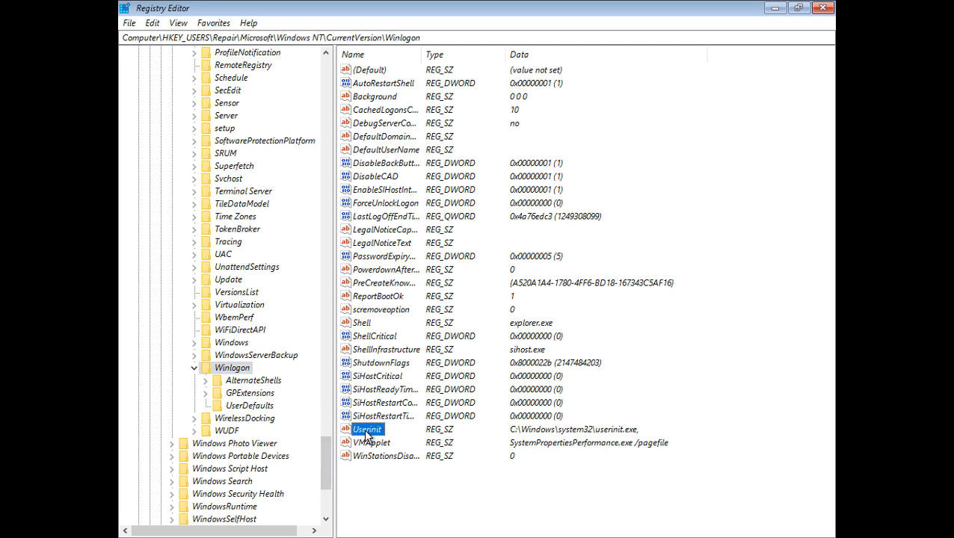
# Open the Userinit value to inspect its C:\Windows\system32\userinit.exe data.
pyautogui.doubleClick(367, 429)
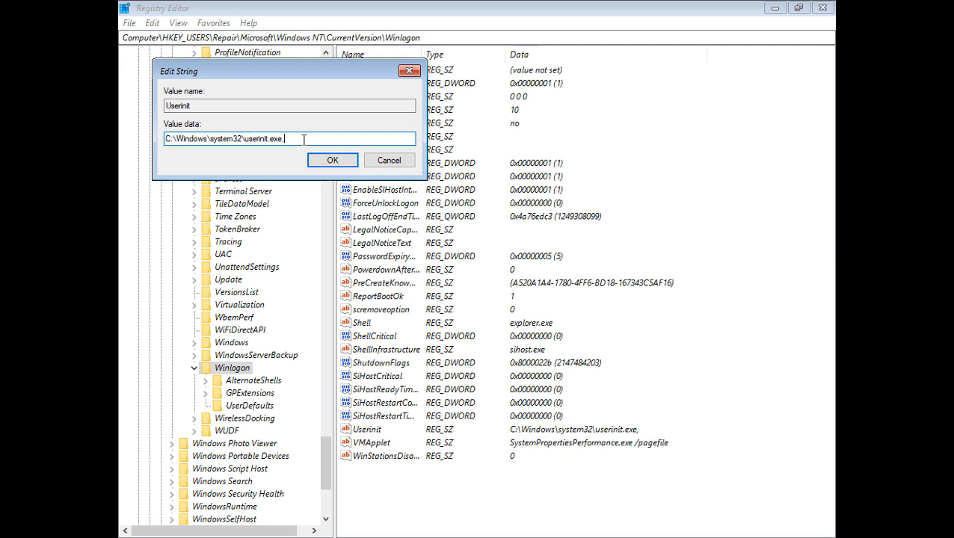
pyautogui.moveTo(398, 123)
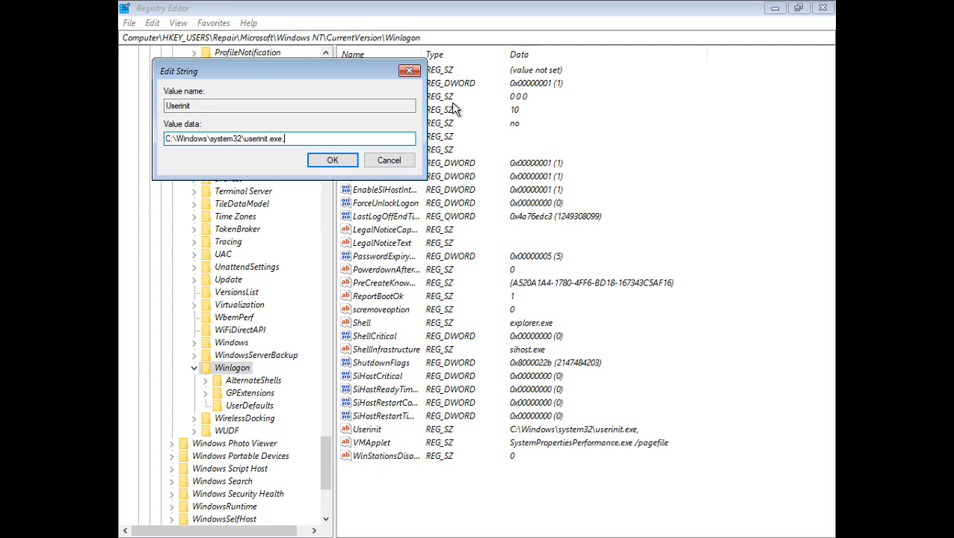
pyautogui.moveTo(459, 109)
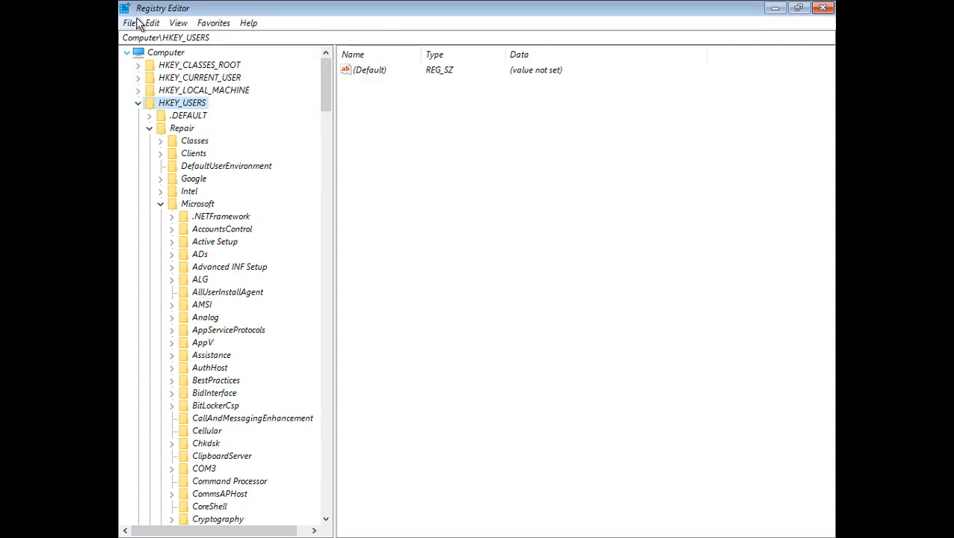
# Unload the Repair hive via File > Unload Hive, confirm, and collapse HKEY_USERS.
pyautogui.click(181, 128)
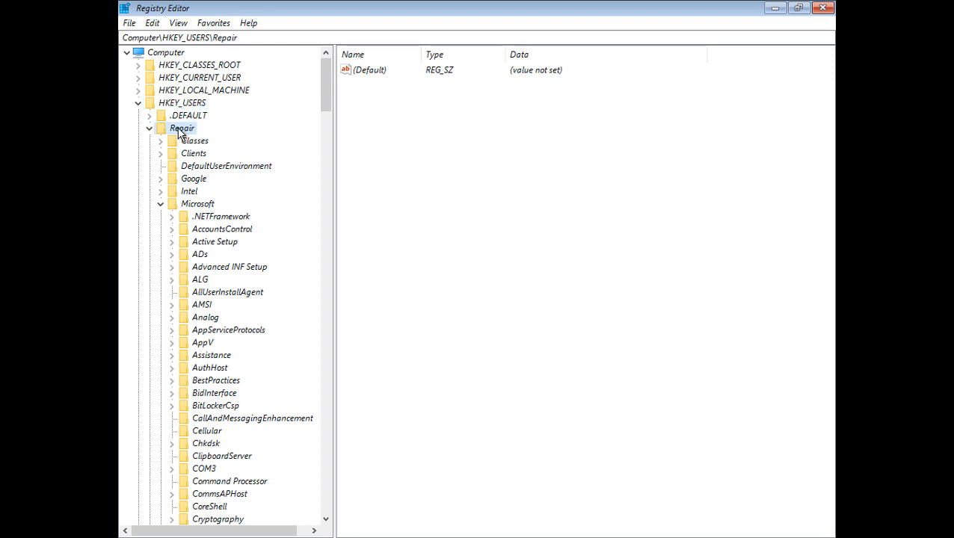
pyautogui.click(130, 23)
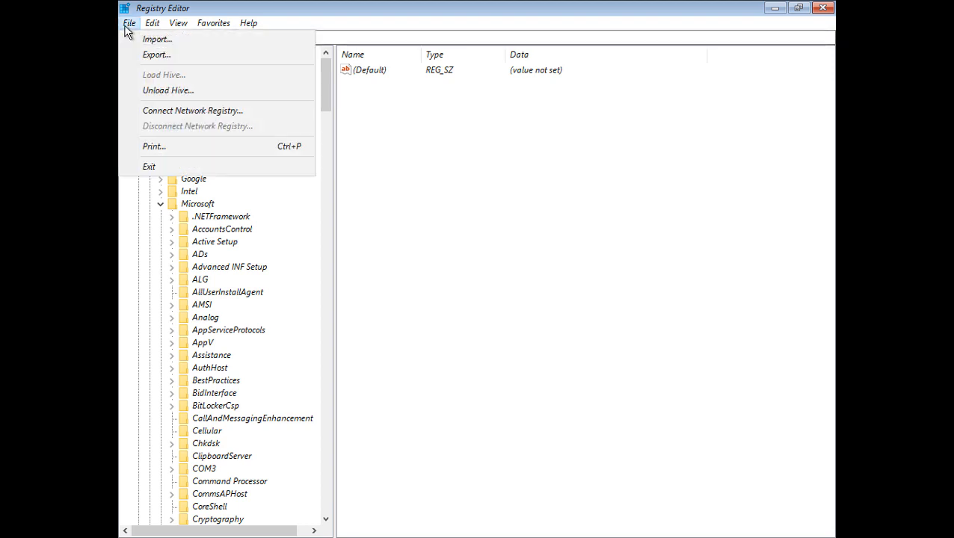
pyautogui.click(168, 89)
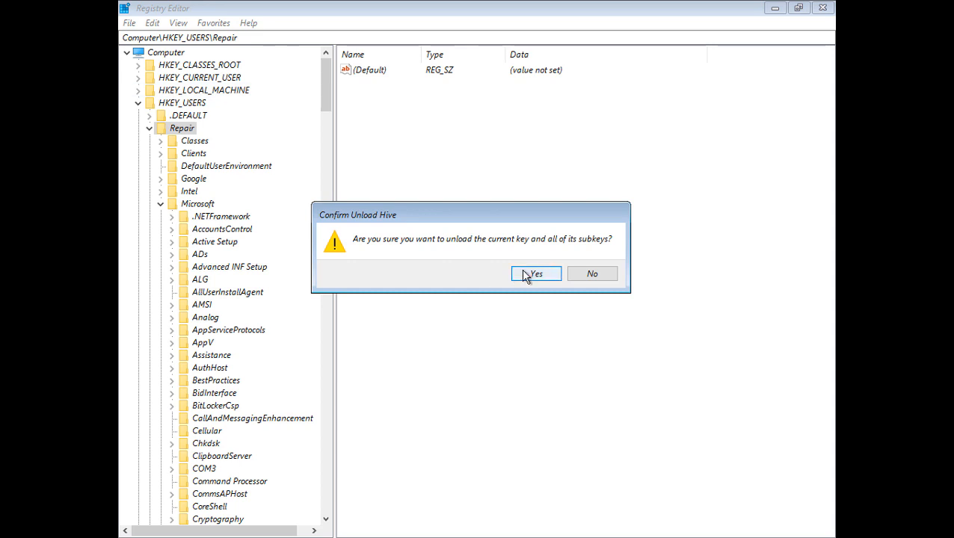
pyautogui.click(536, 273)
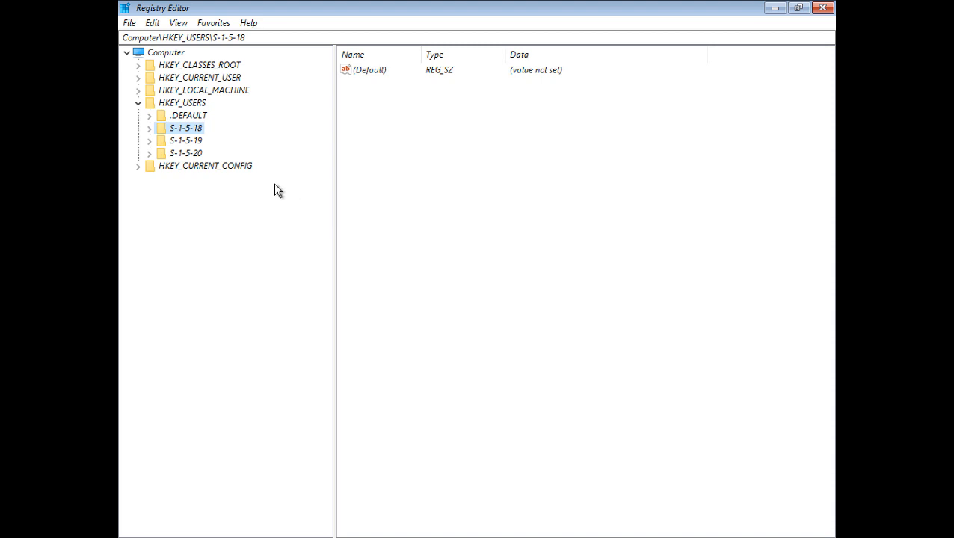
pyautogui.click(203, 90)
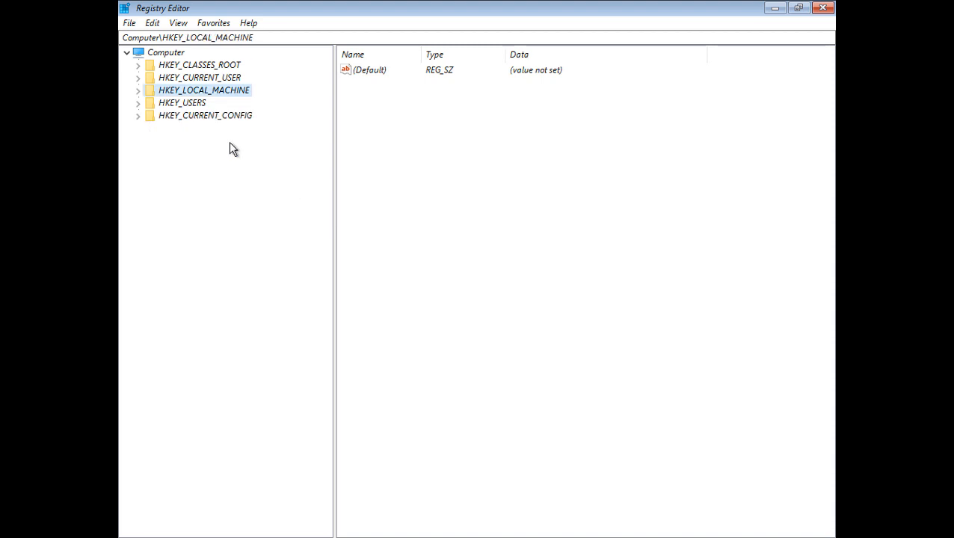
pyautogui.moveTo(185, 112)
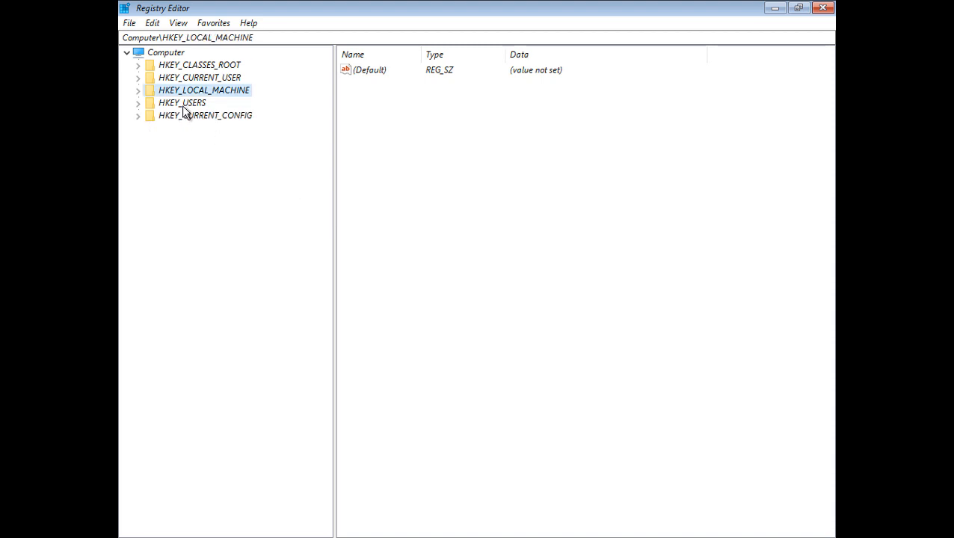
# Verify Repair is gone from HKEY_USERS, close Registry Editor, and begin typing exit.
pyautogui.click(137, 102)
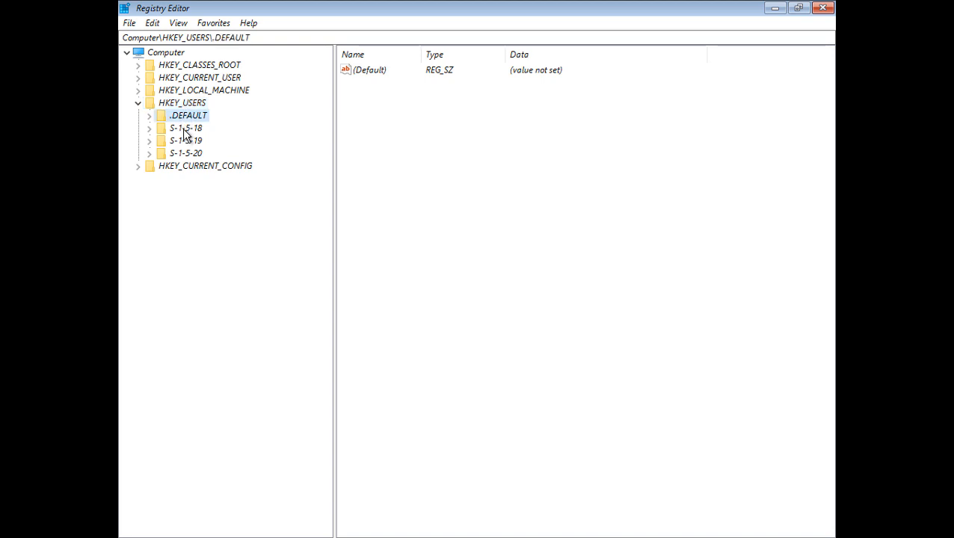
pyautogui.click(186, 153)
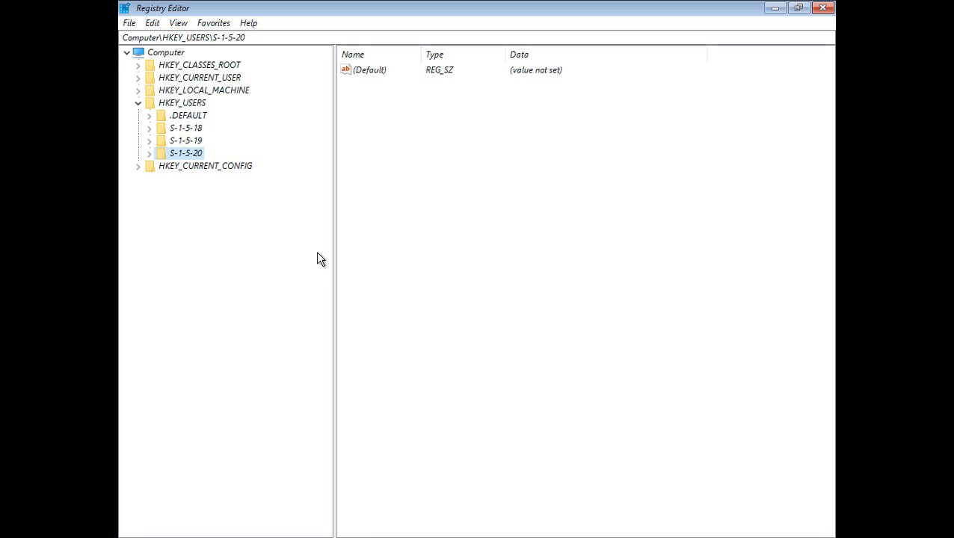
pyautogui.click(138, 102)
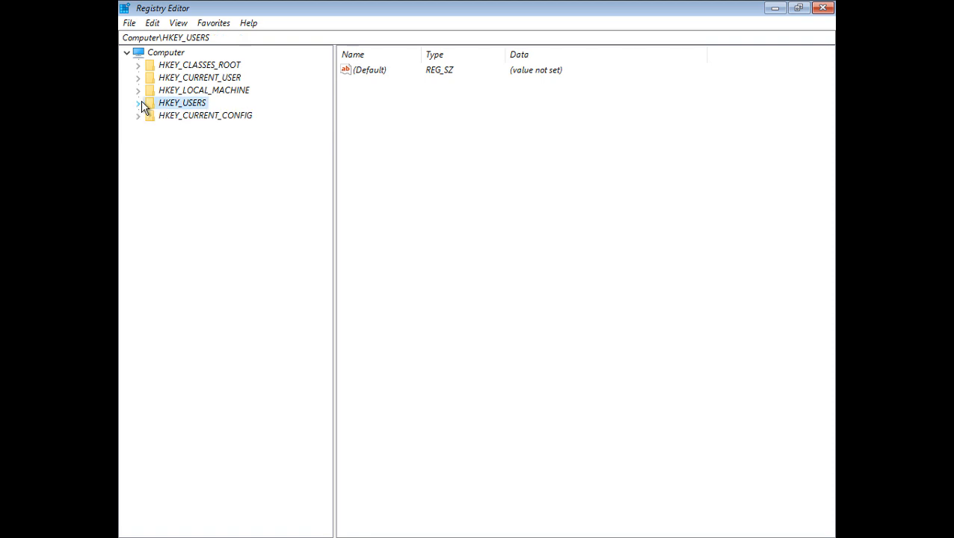
pyautogui.click(129, 23)
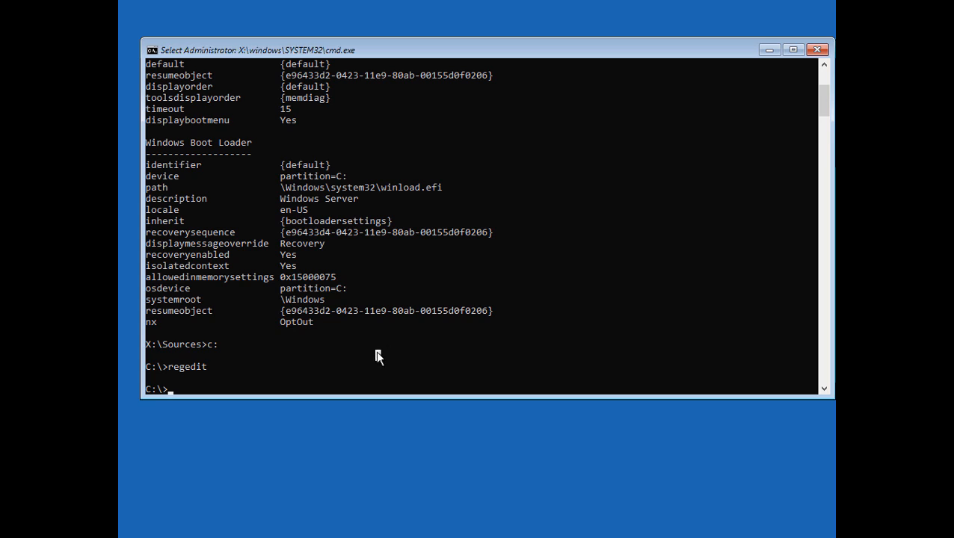
pyautogui.write('e')
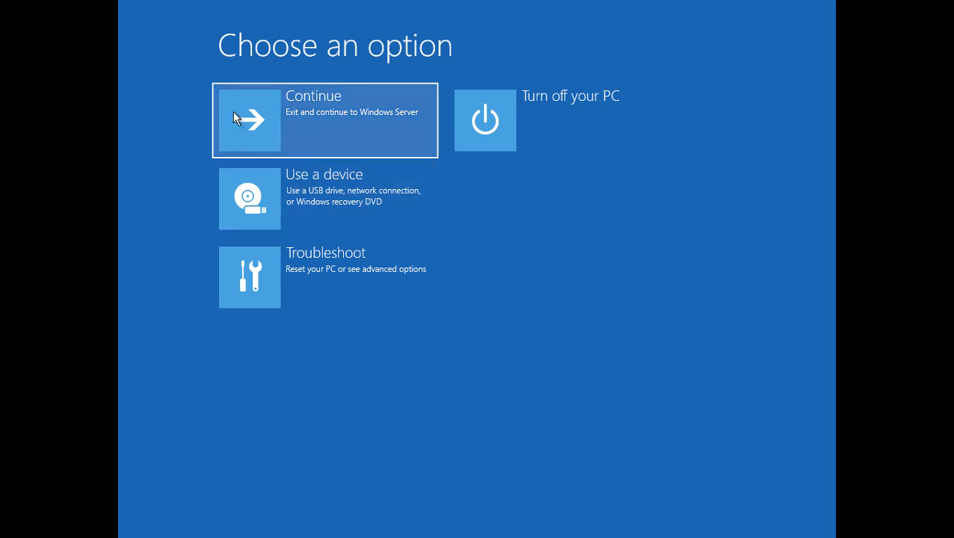
pyautogui.moveTo(513, 141)
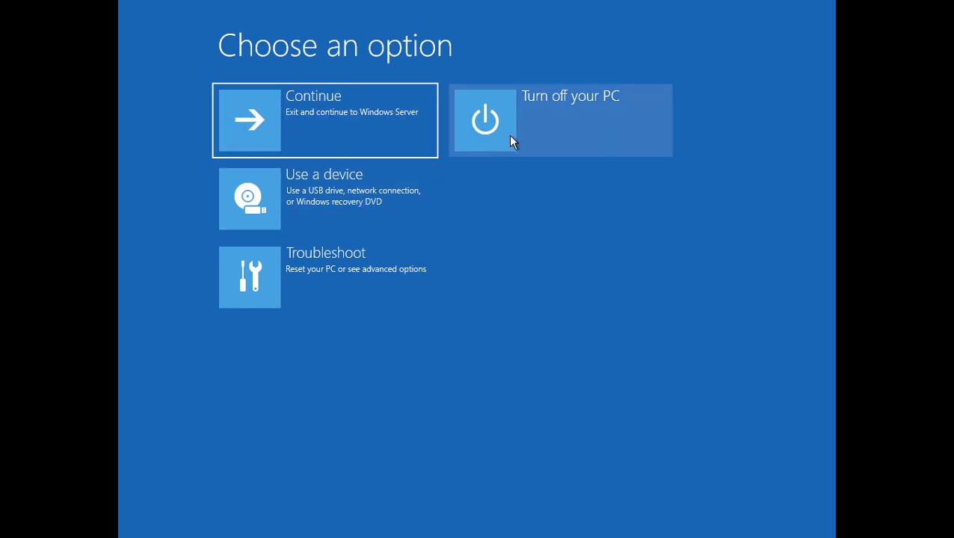